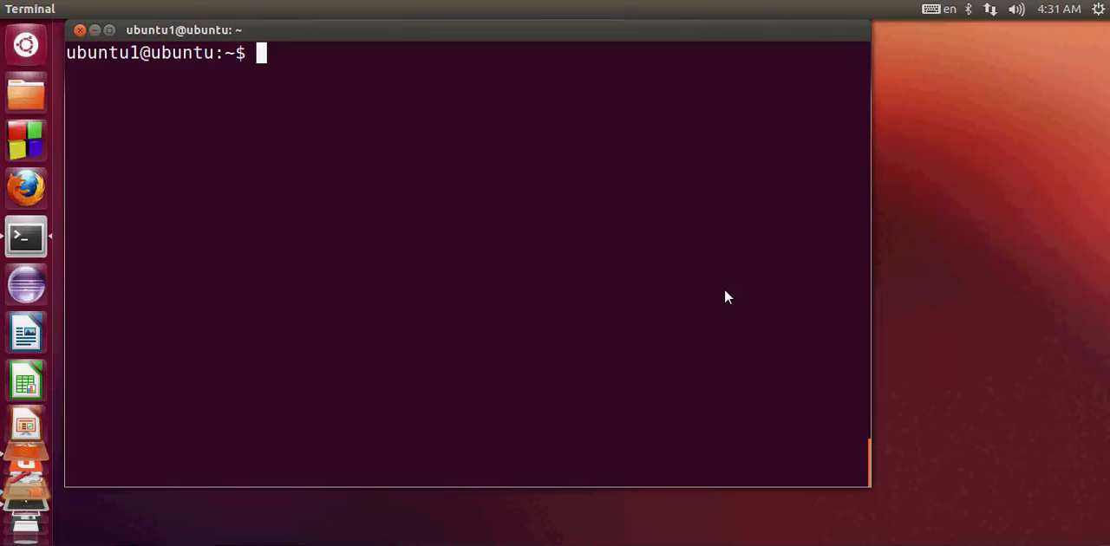
mouse_move(376, 191)
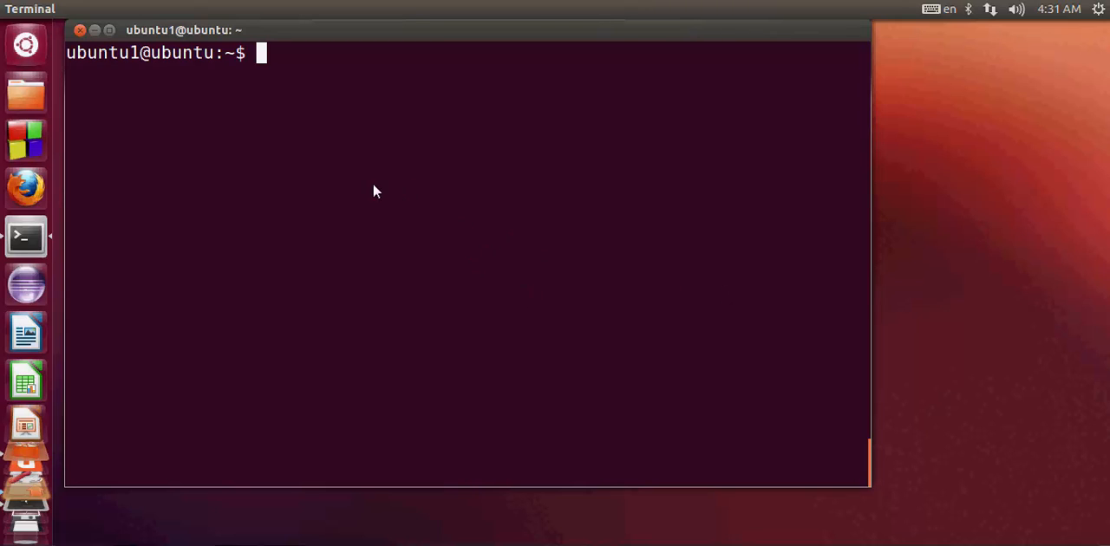
mouse_move(378, 174)
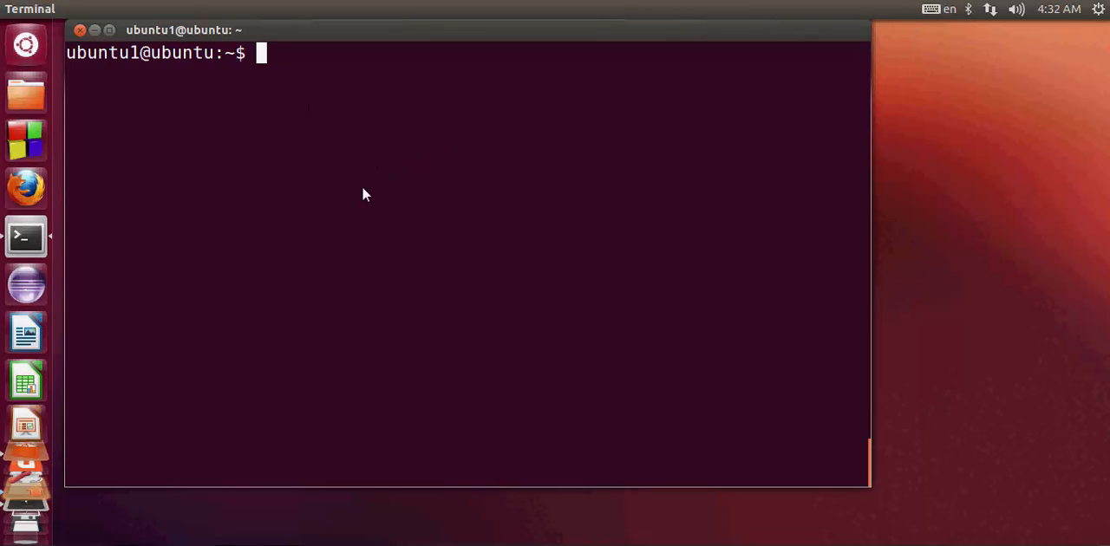
mouse_move(465, 236)
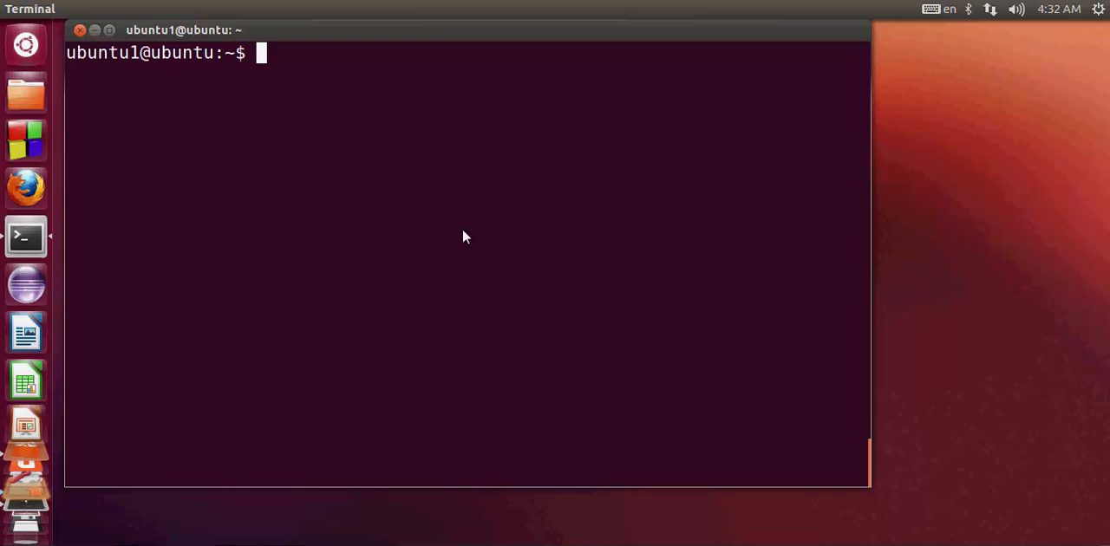
mouse_move(328, 147)
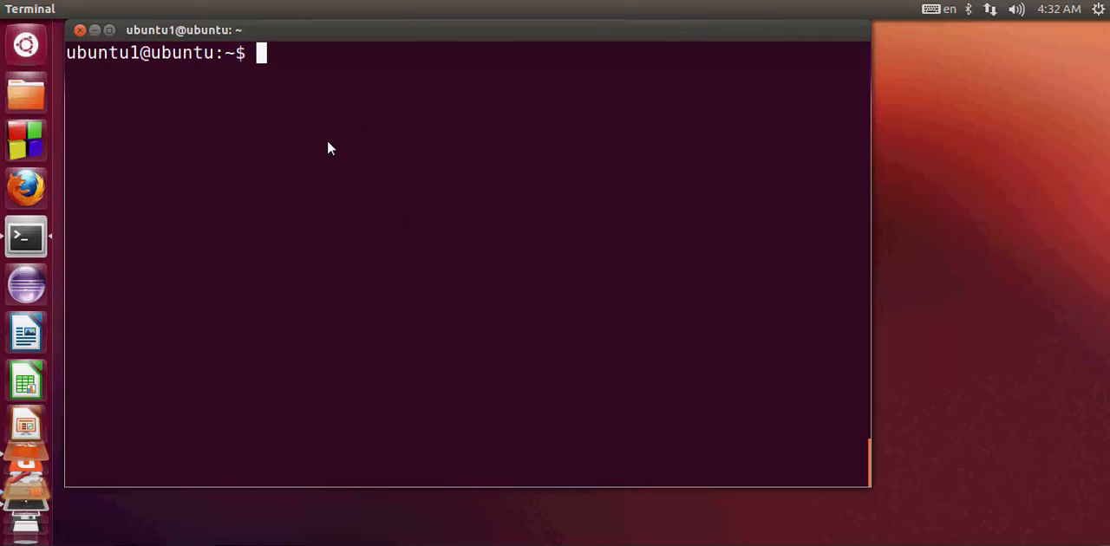
- Run 'sudo apt-get install mysql-workbench' in Terminal, reaching the sudo password prompt
text(sudo apt-get install mysql-workbench)
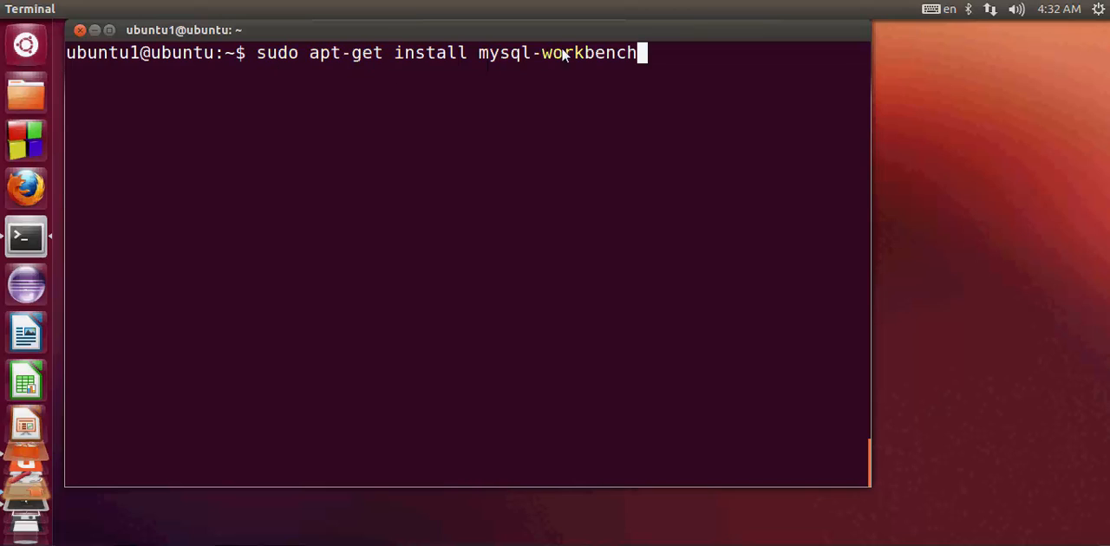
mouse_move(309, 66)
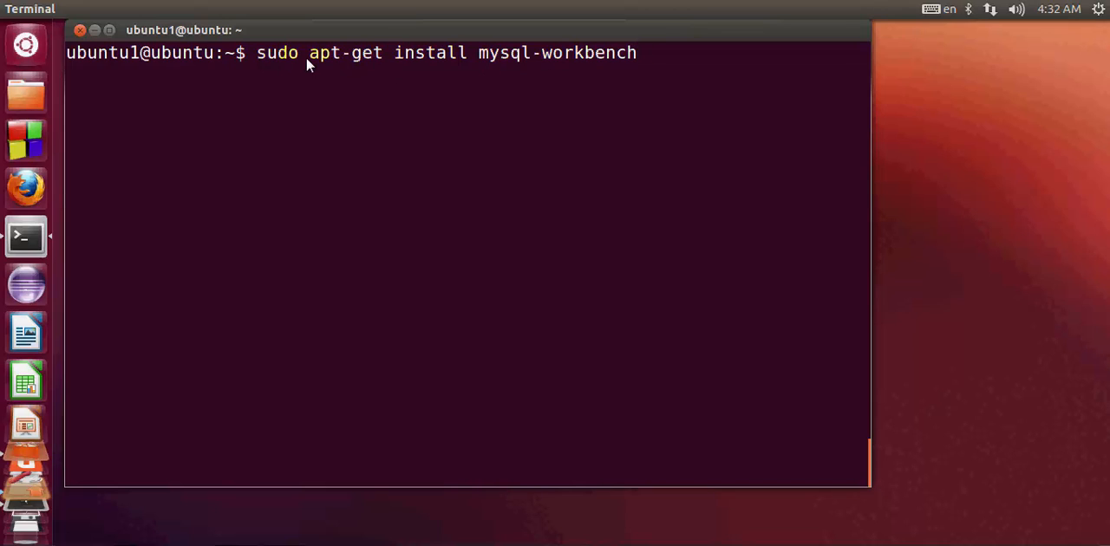
mouse_move(373, 62)
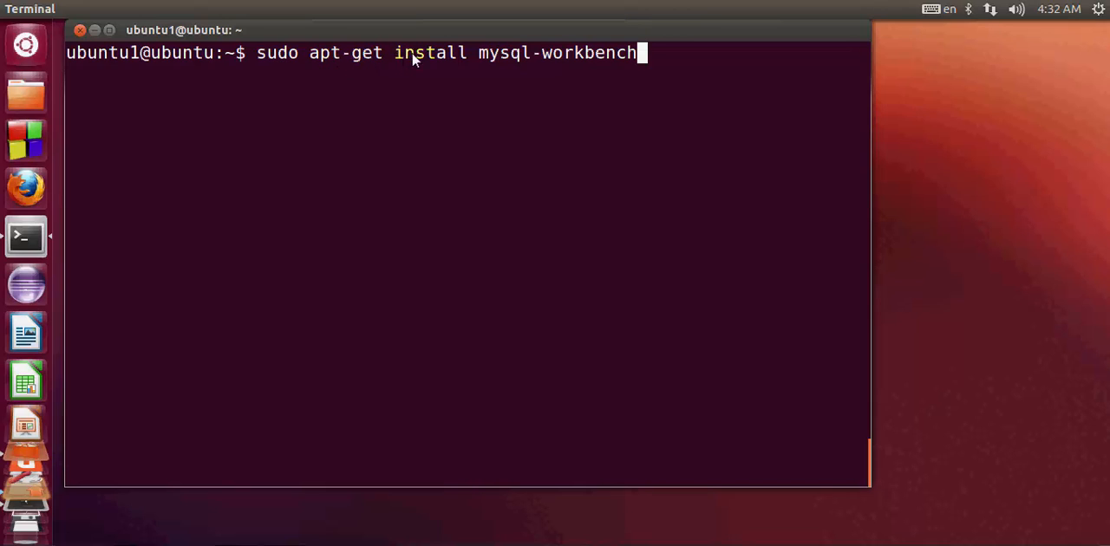
mouse_move(530, 62)
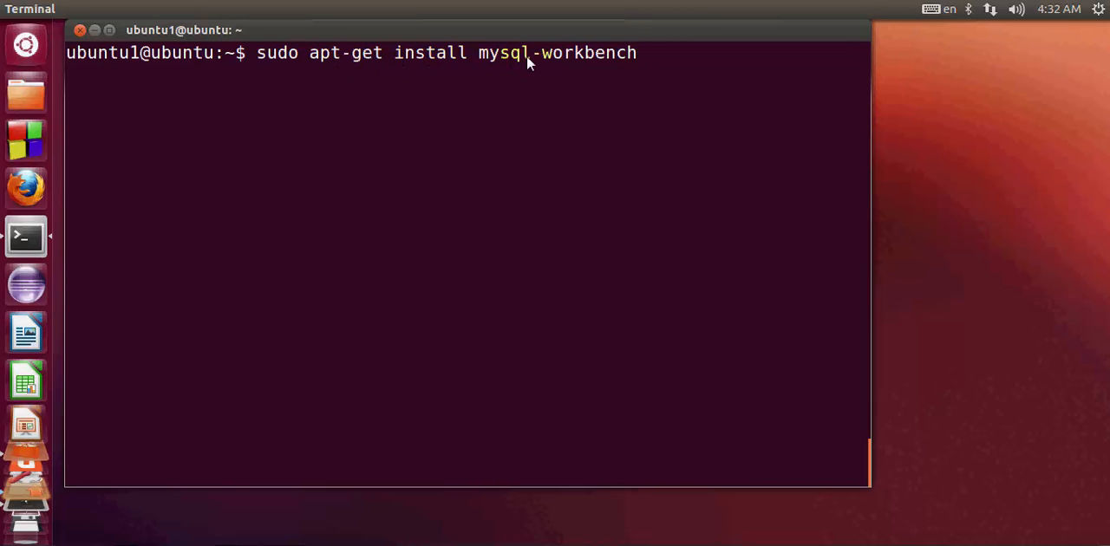
mouse_move(667, 76)
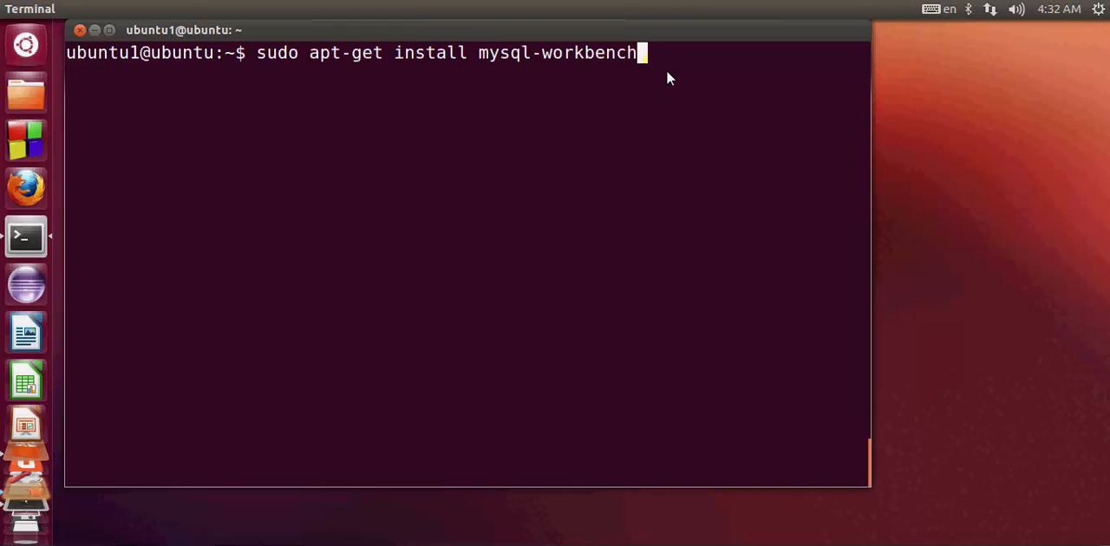
key(Return)
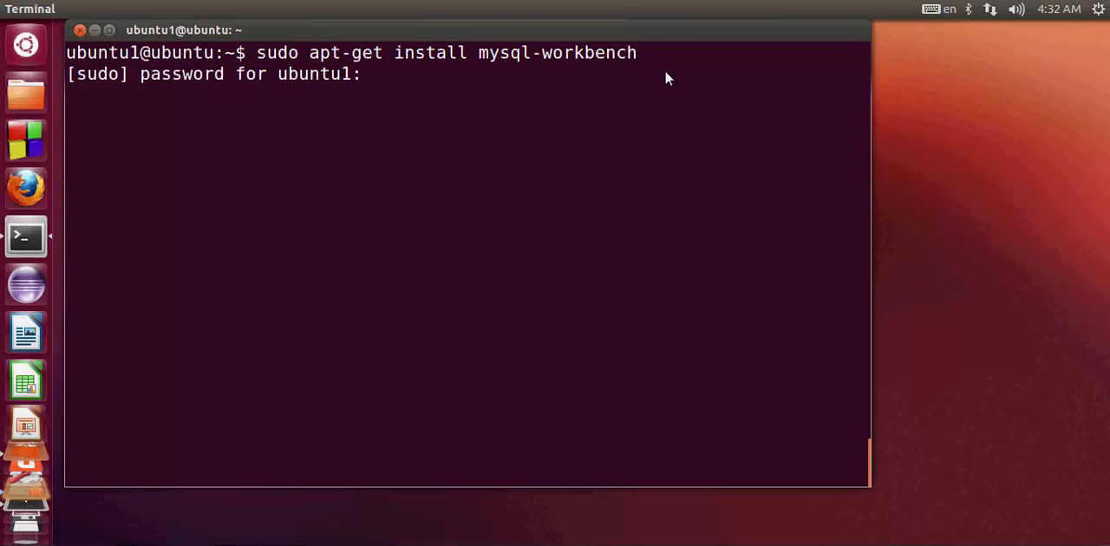
- Submit the sudo password and confirm with 'y' so mysql-workbench and its dependencies install
key(Return)
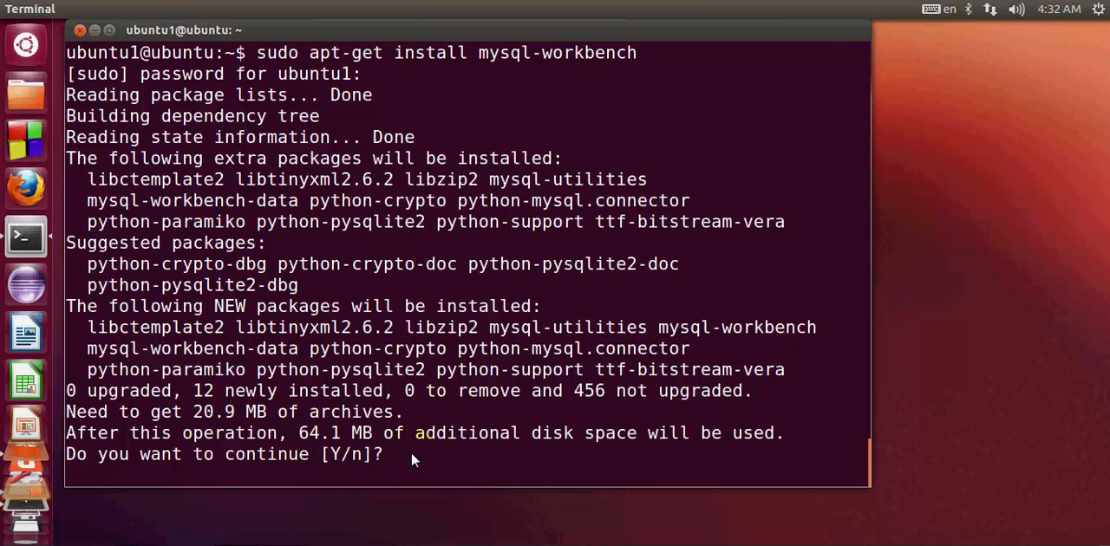
text(y)
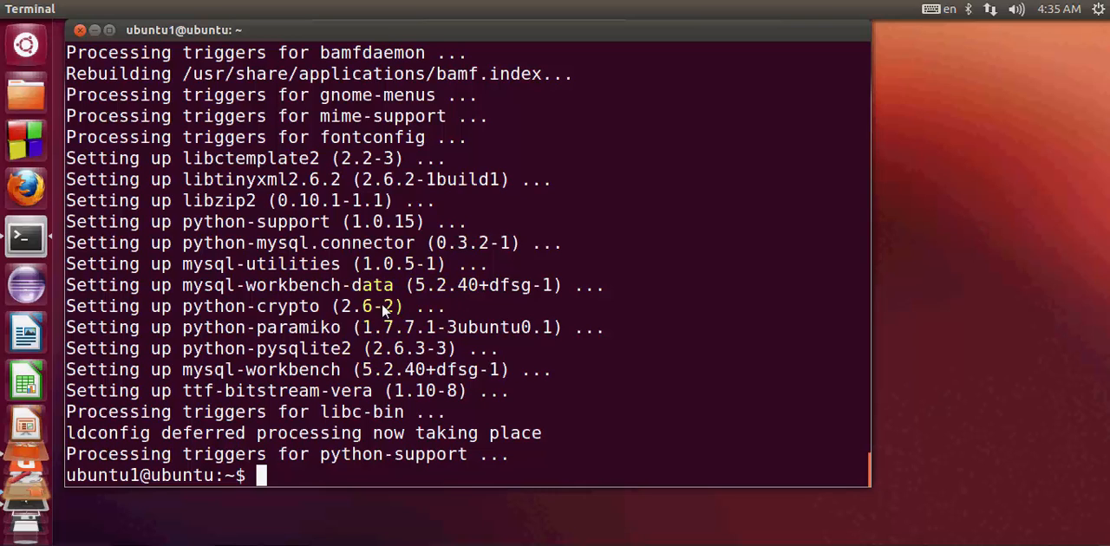
mouse_move(349, 309)
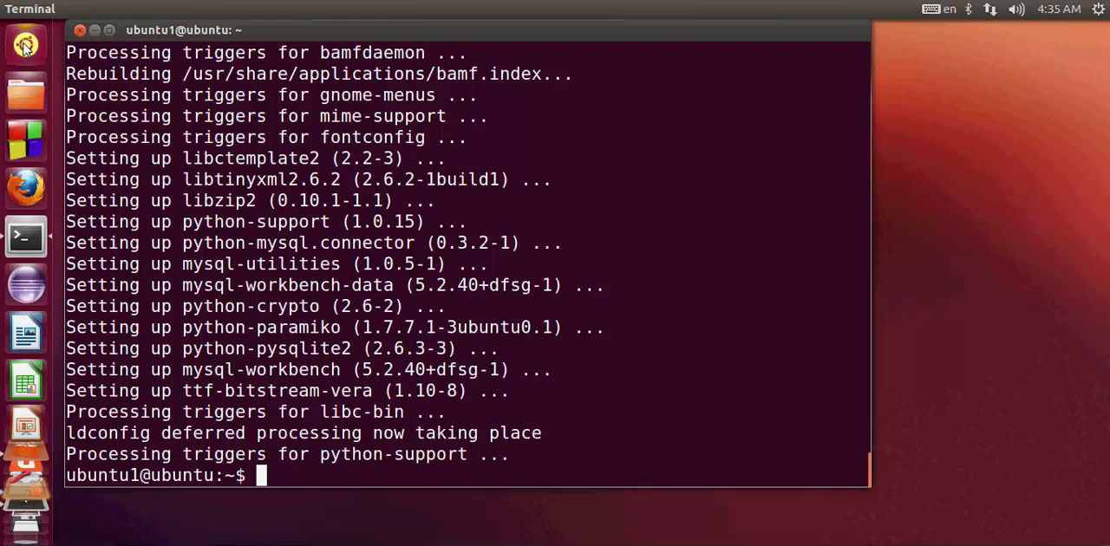
mouse_move(26, 45)
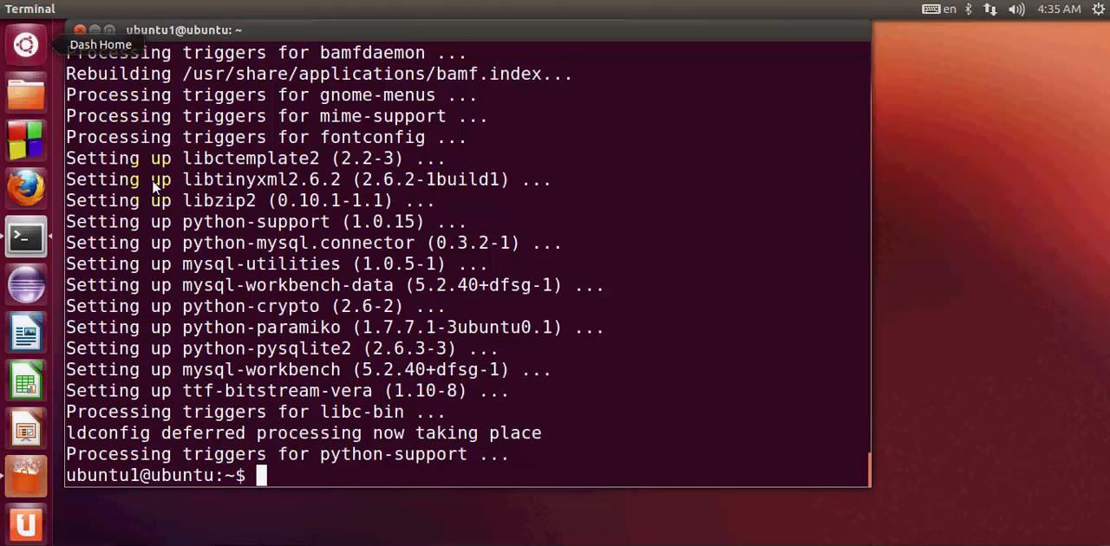
mouse_move(3, 358)
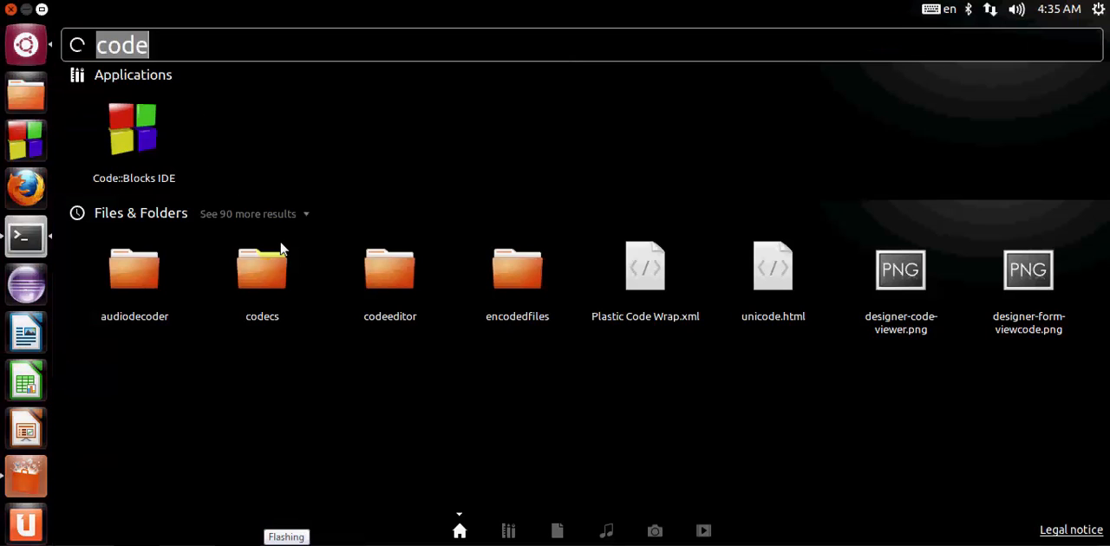
mouse_move(183, 46)
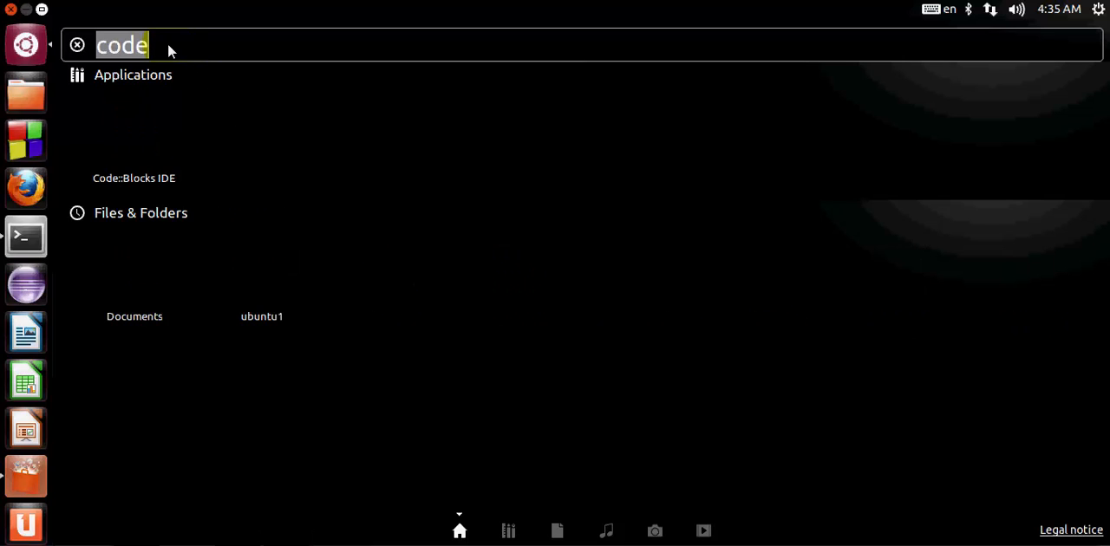
- Clear the old Dash search and search 'mysq' so MySQL Workbench appears under Applications
click(76, 46)
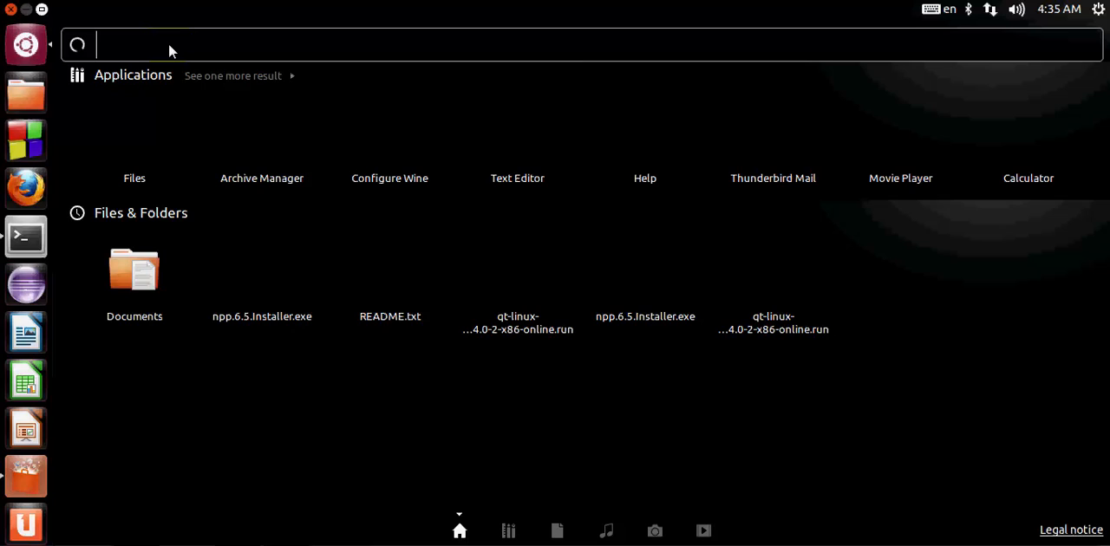
text(mysql)
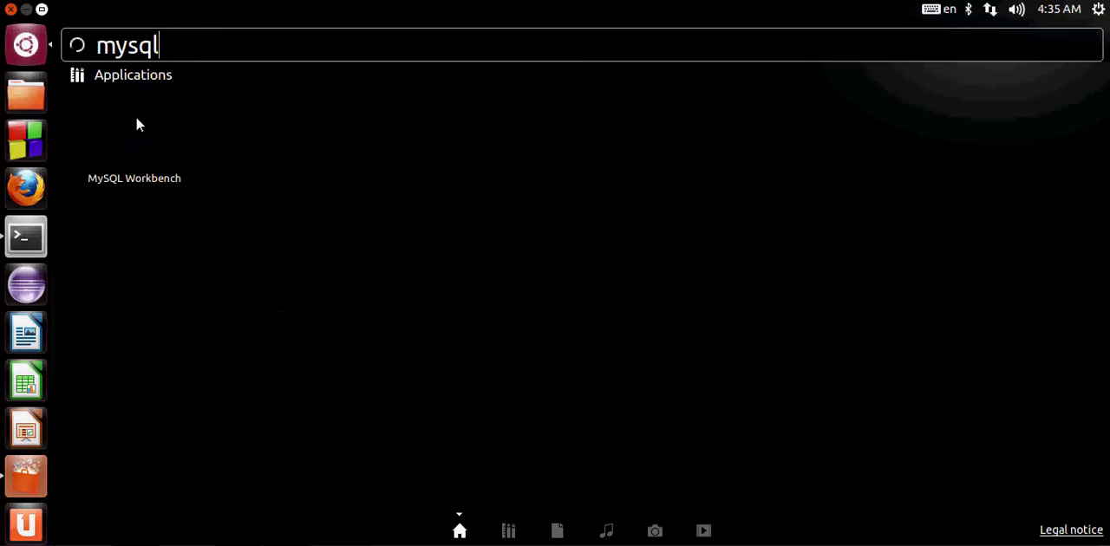
mouse_move(135, 130)
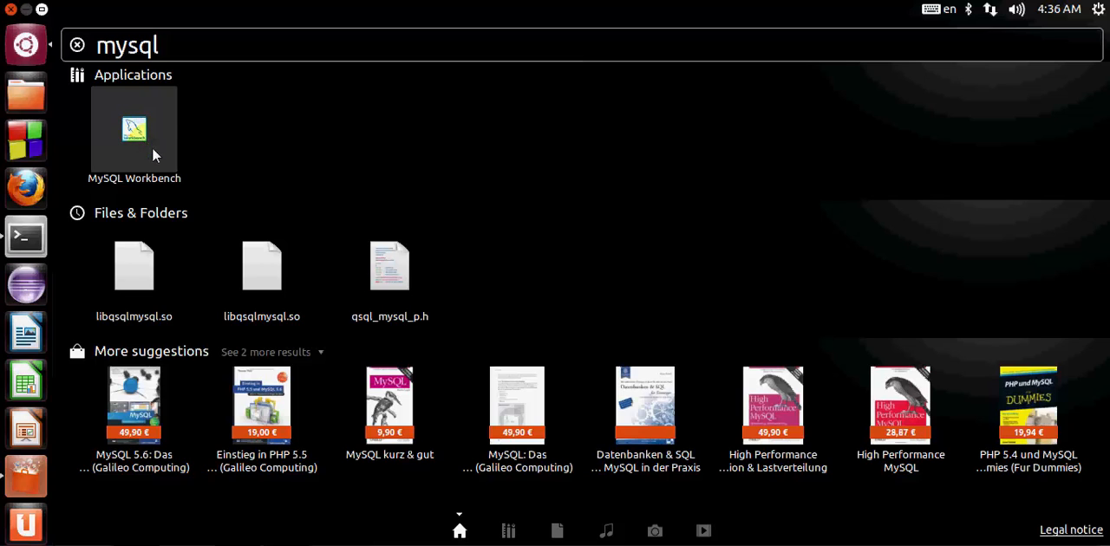
mouse_move(136, 130)
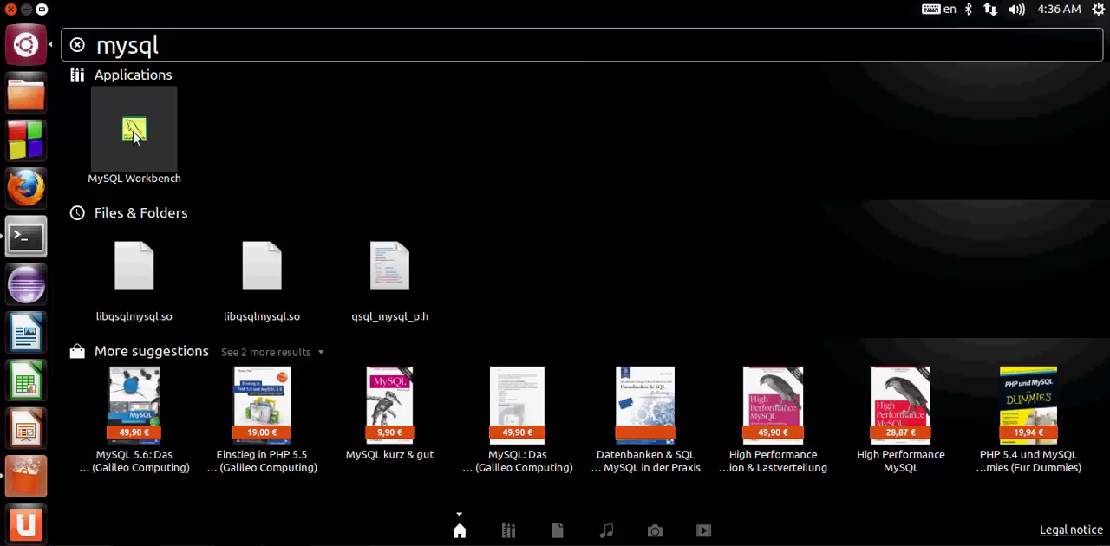
- Drag MySQL Workbench from the Dash results onto the Unity launcher to pin it
drag(136, 130, 26, 174)
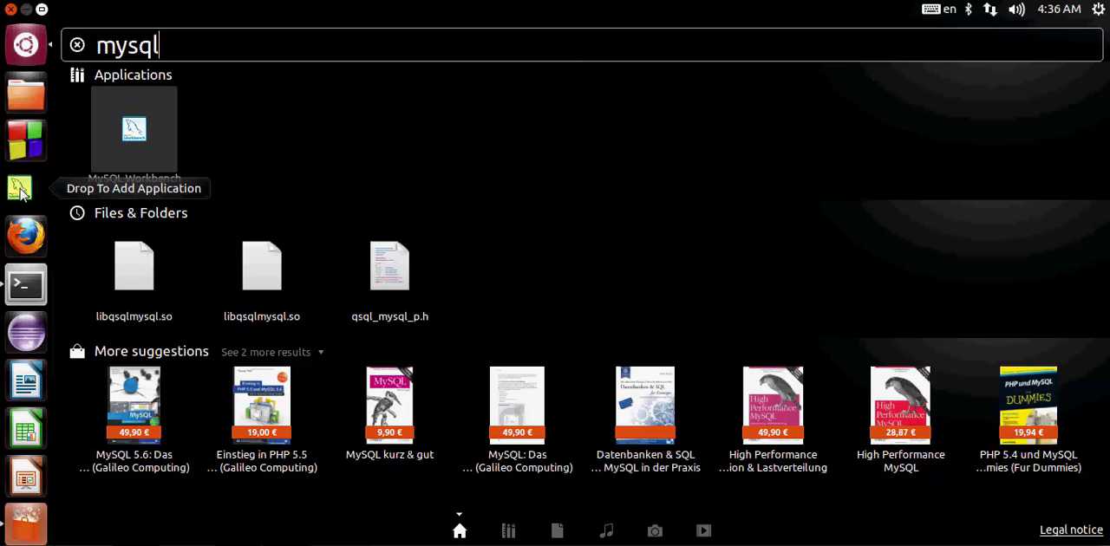
mouse_move(21, 94)
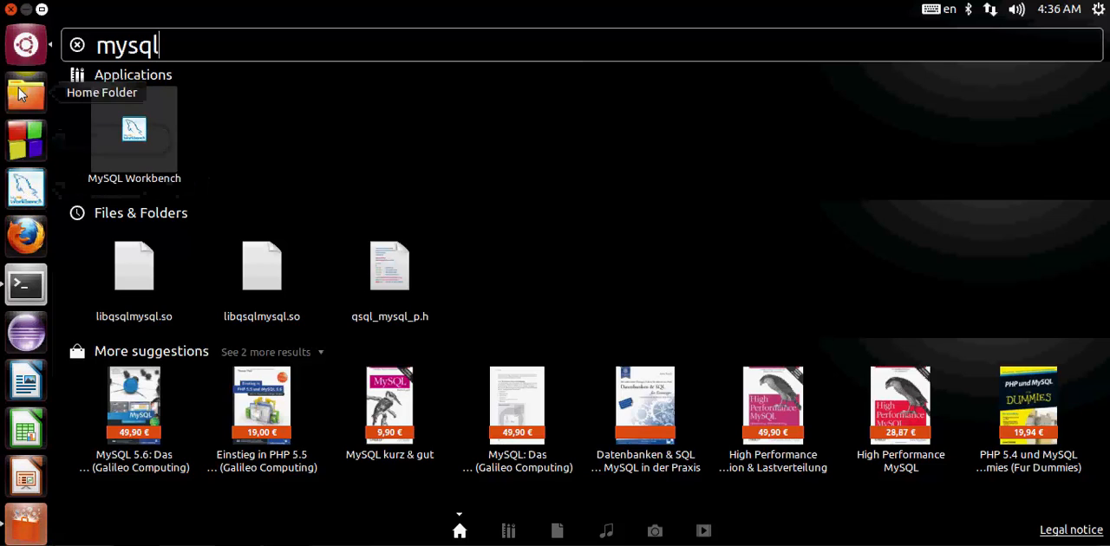
mouse_move(32, 198)
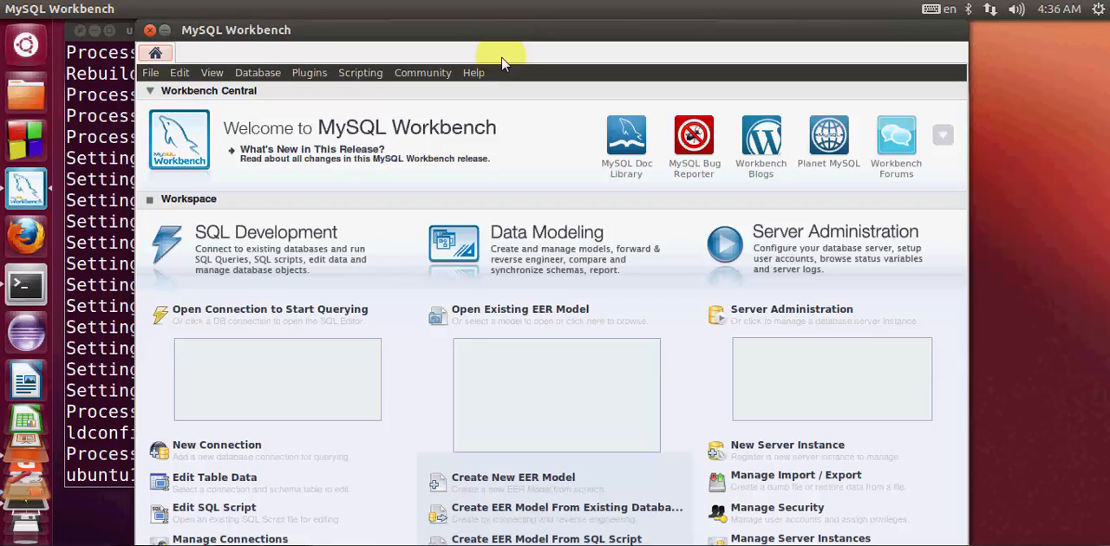
mouse_move(455, 242)
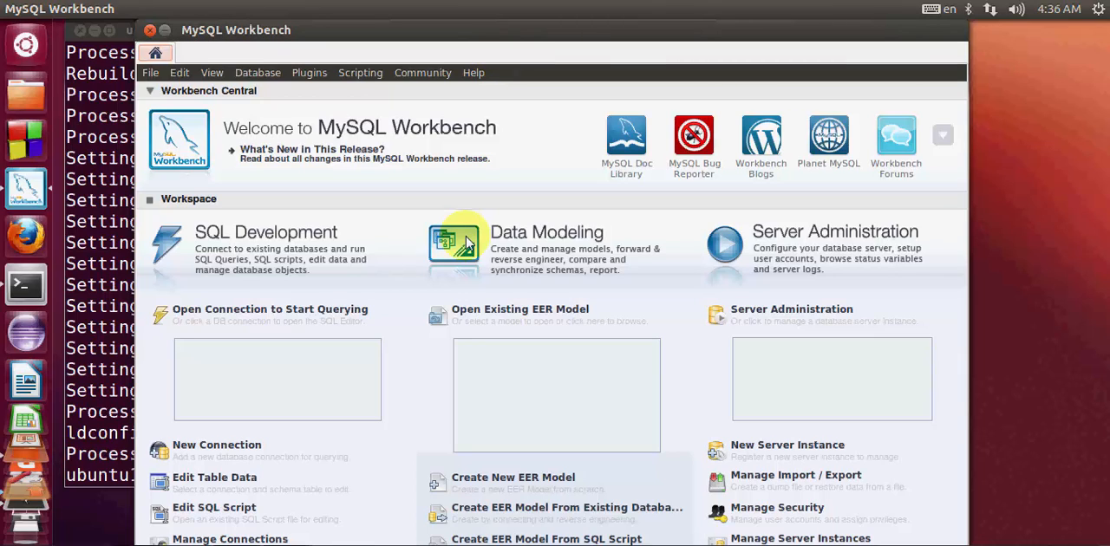
mouse_move(385, 104)
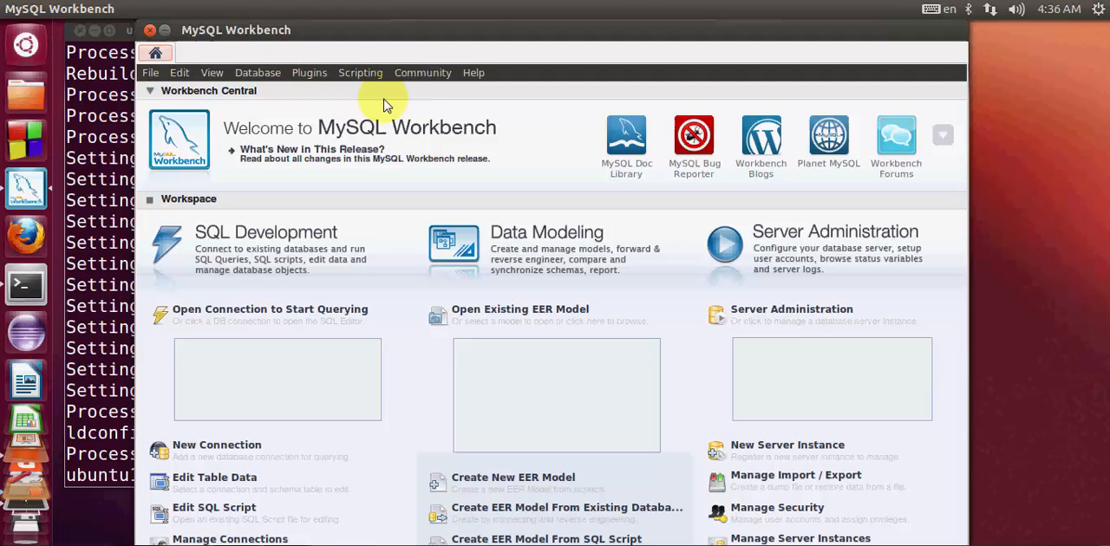
mouse_move(274, 94)
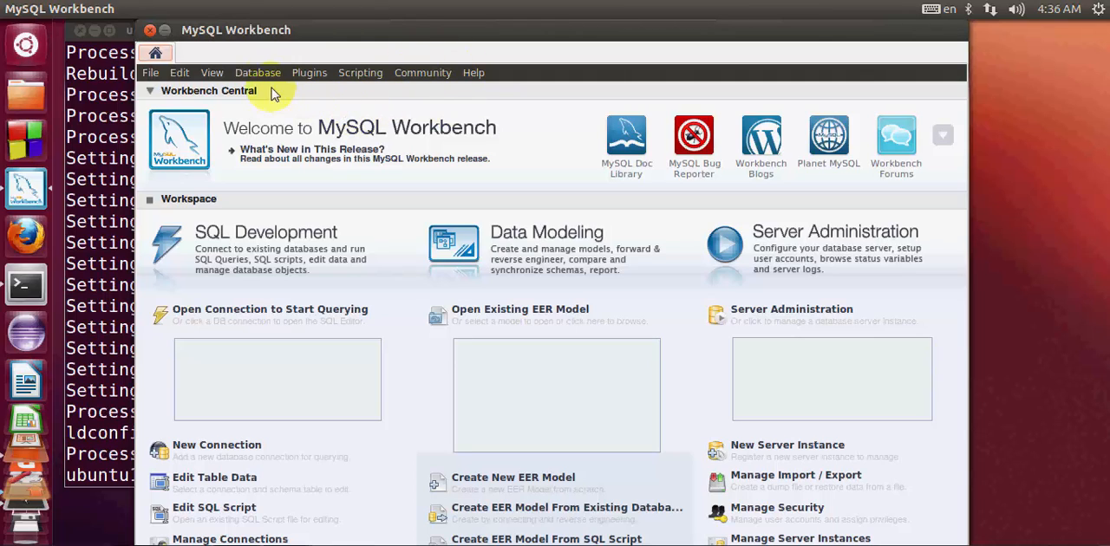
mouse_move(361, 73)
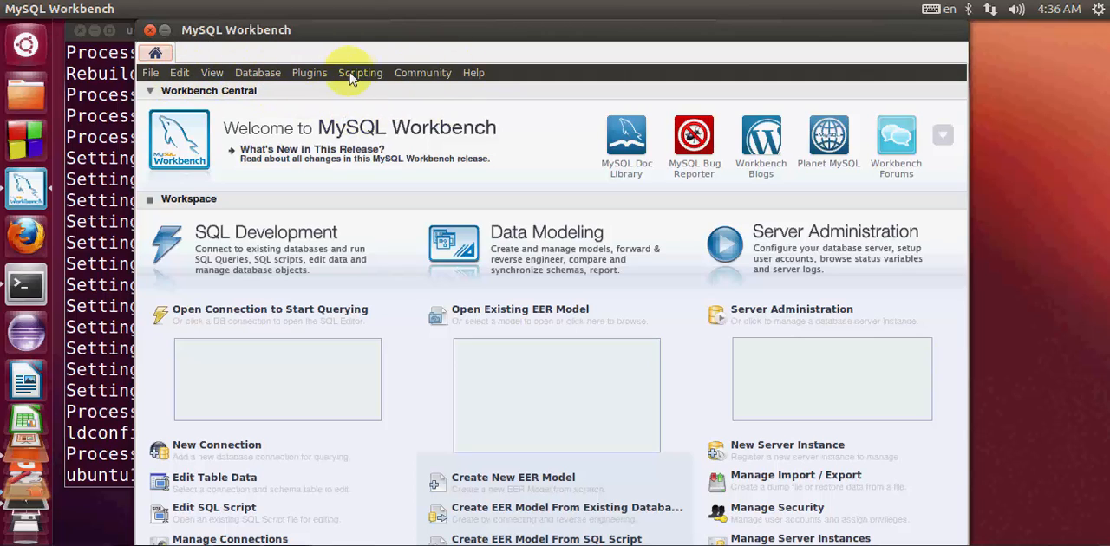
mouse_move(257, 73)
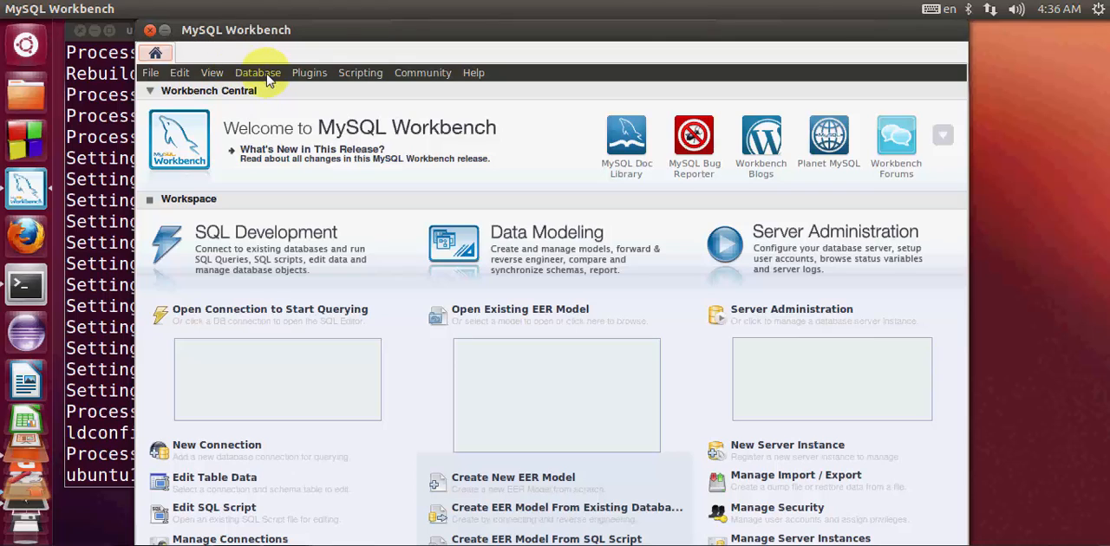
- Show the Database menu options on the MySQL Workbench home screen
click(257, 73)
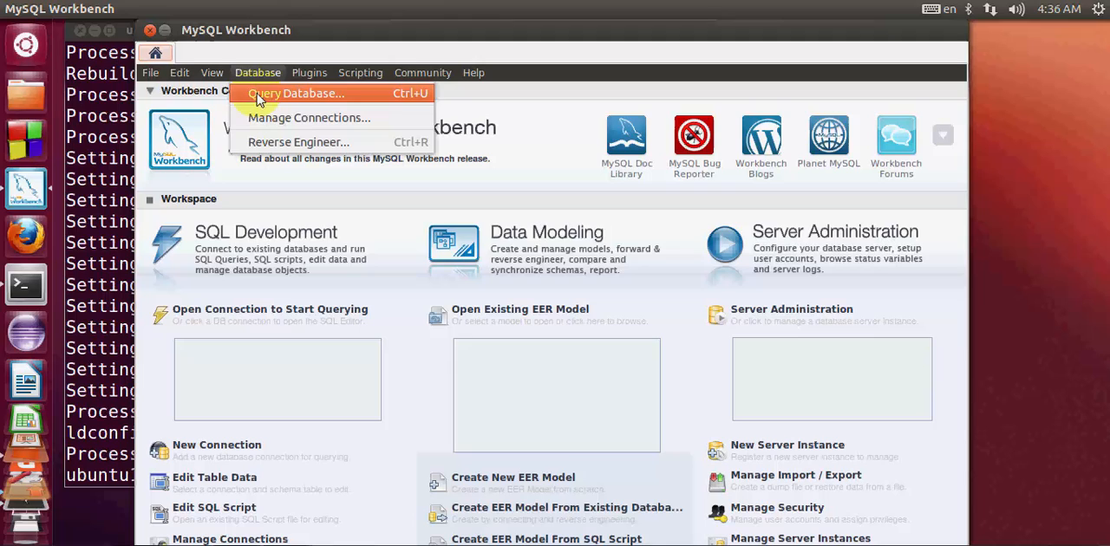
mouse_move(286, 97)
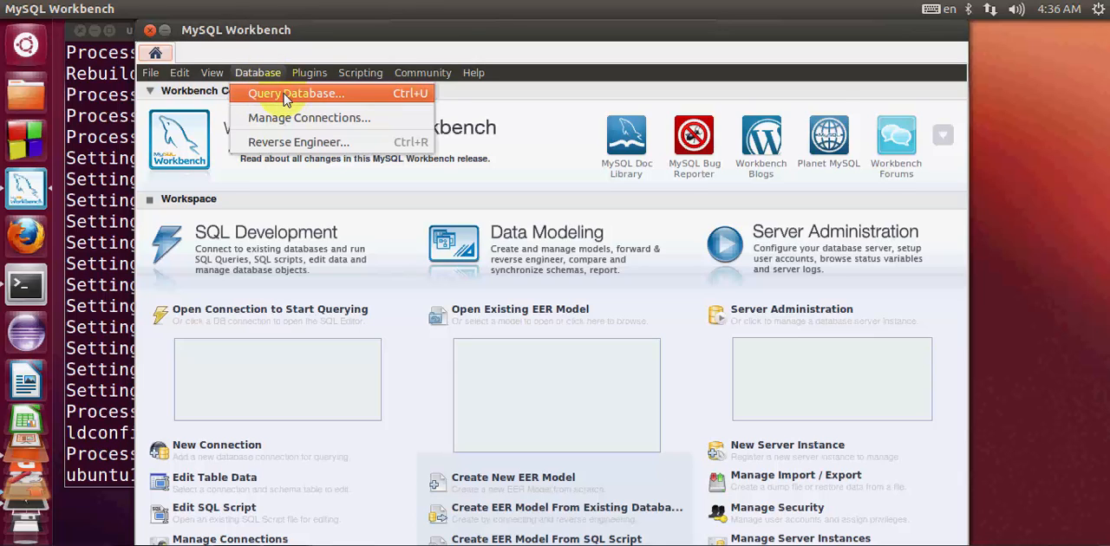
- Choose Query Database... to get the Connect to Database dialog for 127.0.0.1:3306 as root
click(295, 93)
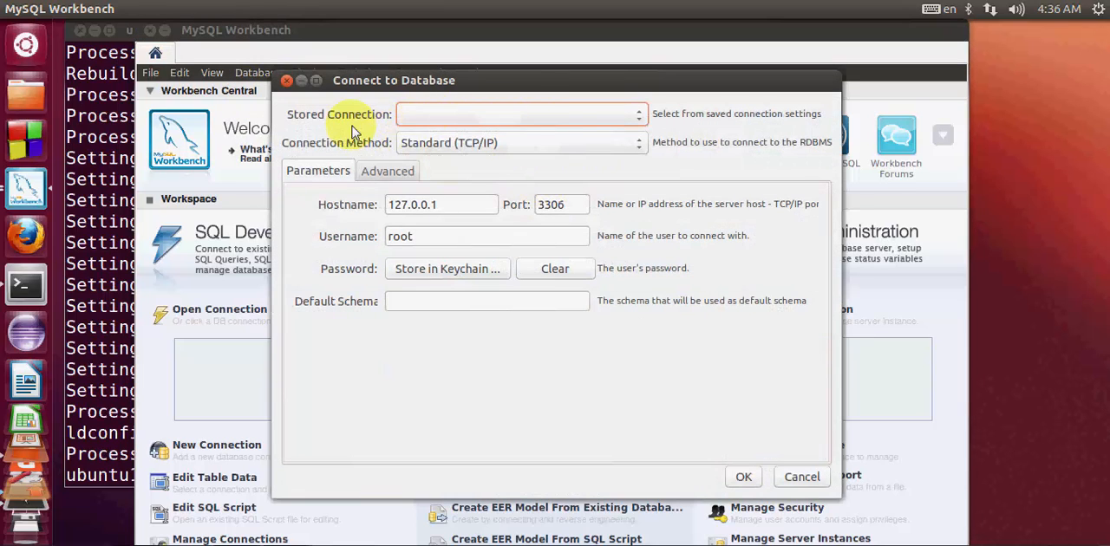
mouse_move(425, 235)
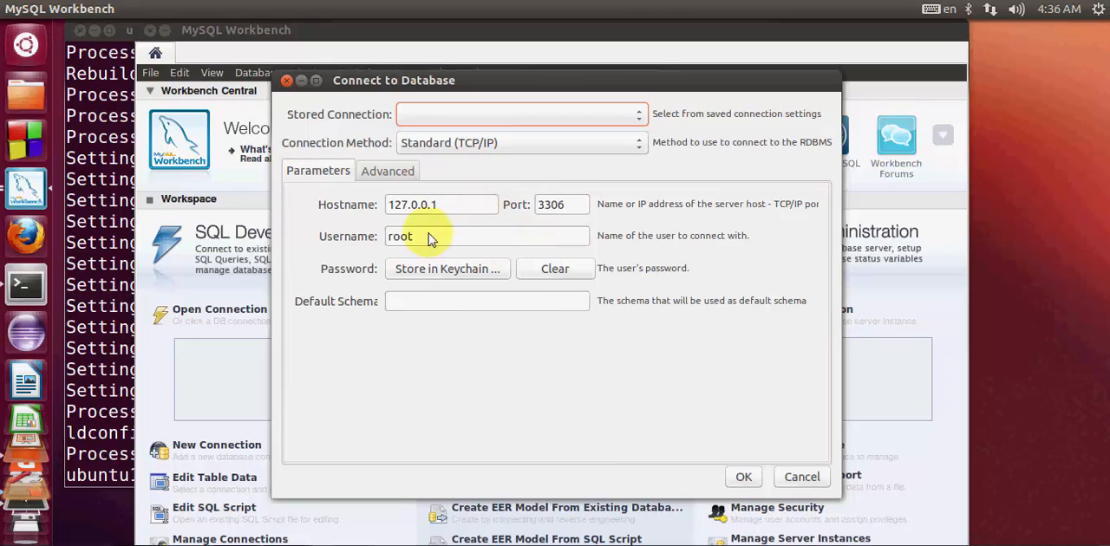
mouse_move(690, 437)
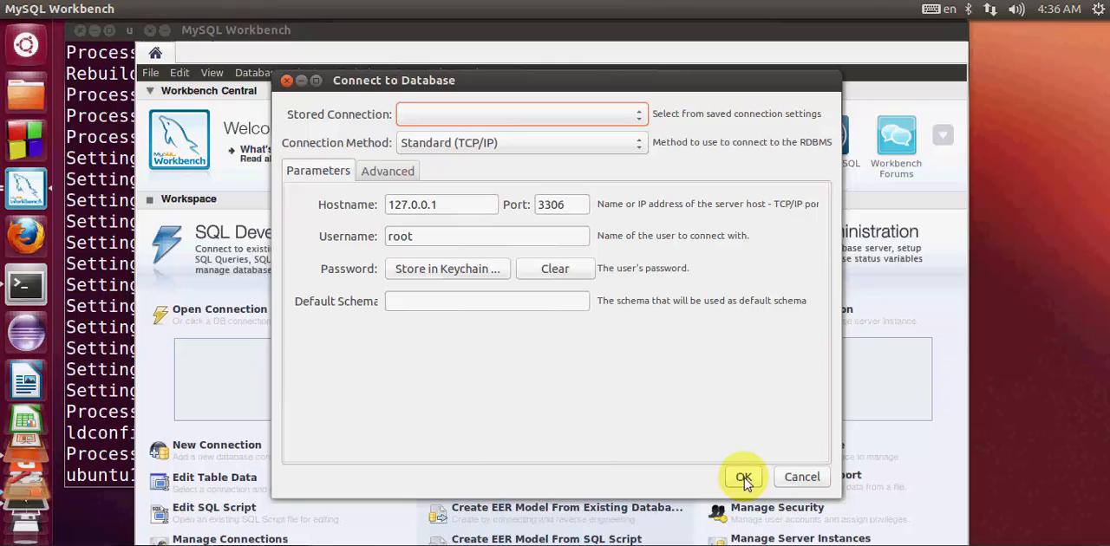
mouse_move(704, 467)
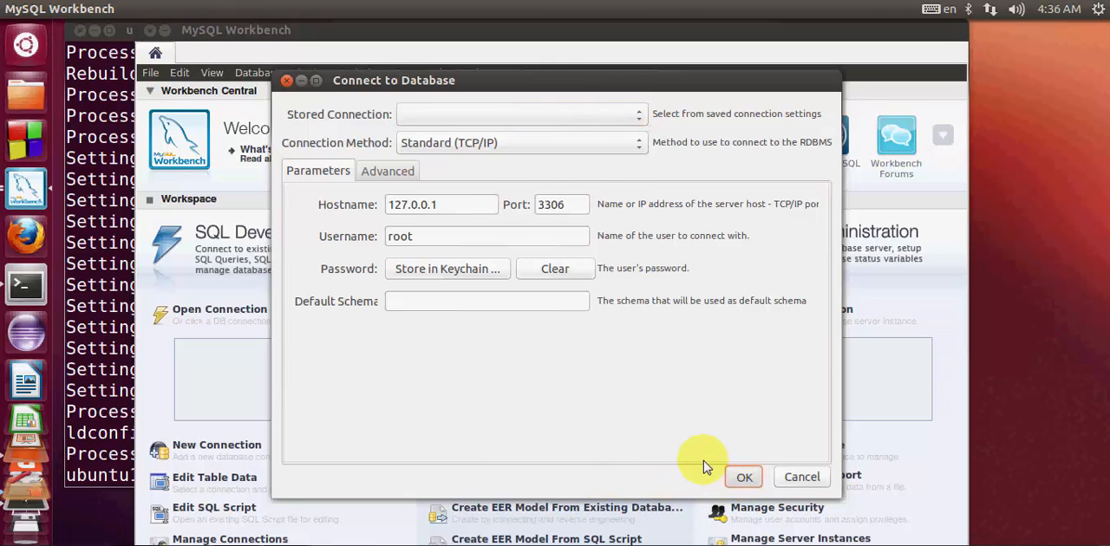
- Connect as root with the password saved in keychain, landing in the SQL Editor on the test schema
click(743, 477)
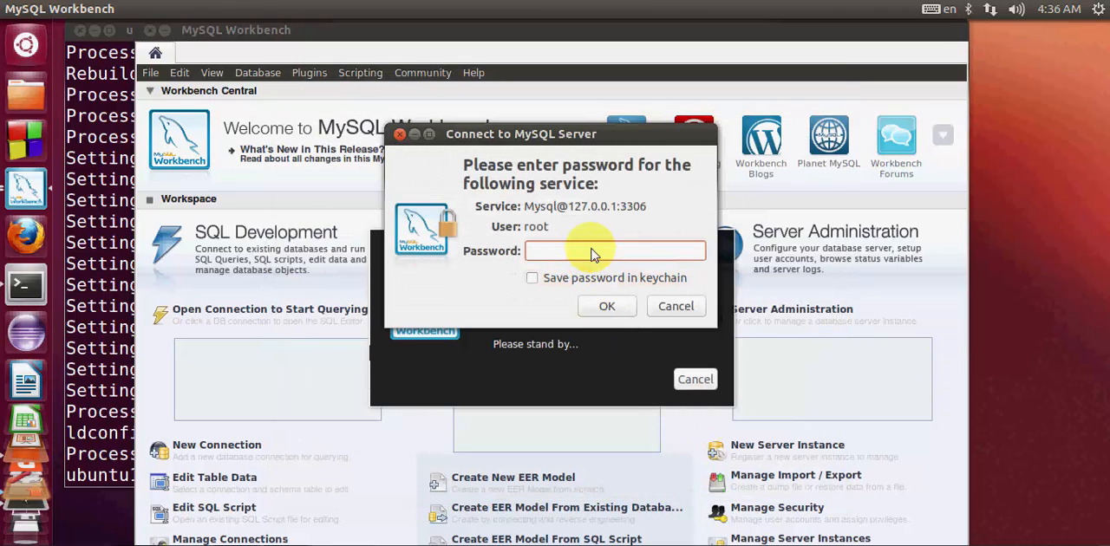
mouse_move(607, 260)
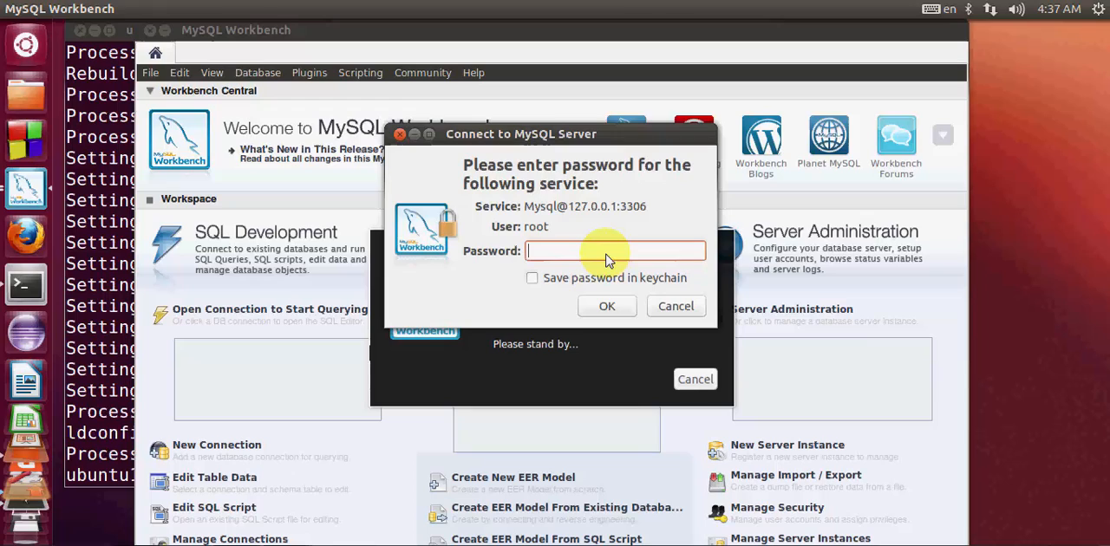
mouse_move(564, 260)
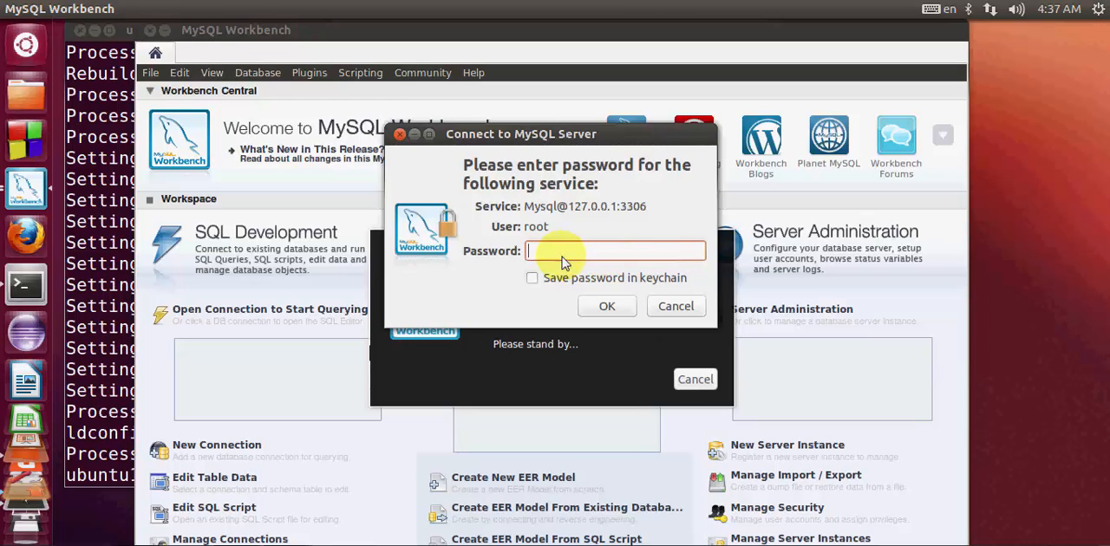
mouse_move(607, 257)
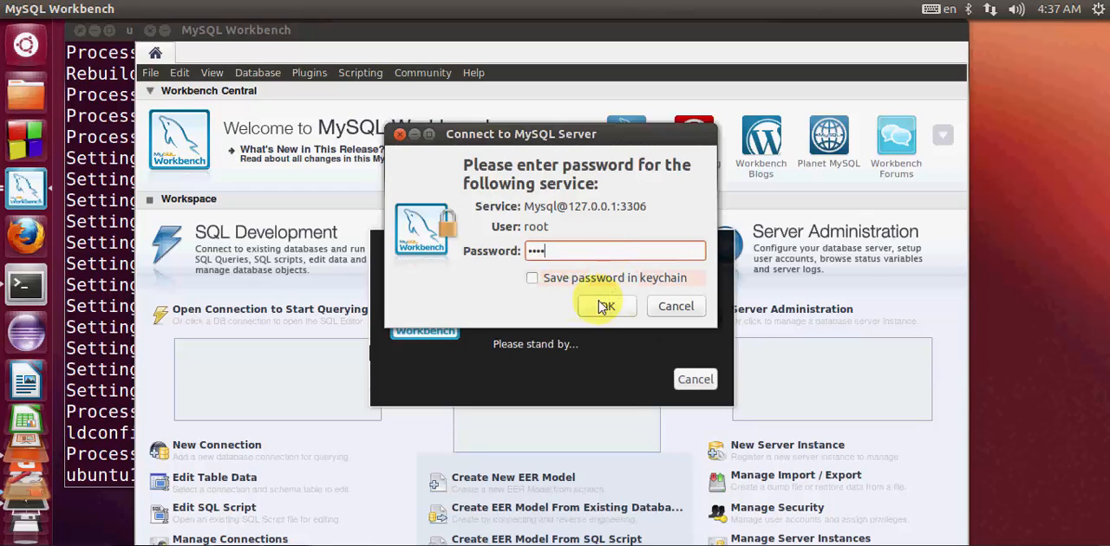
click(533, 277)
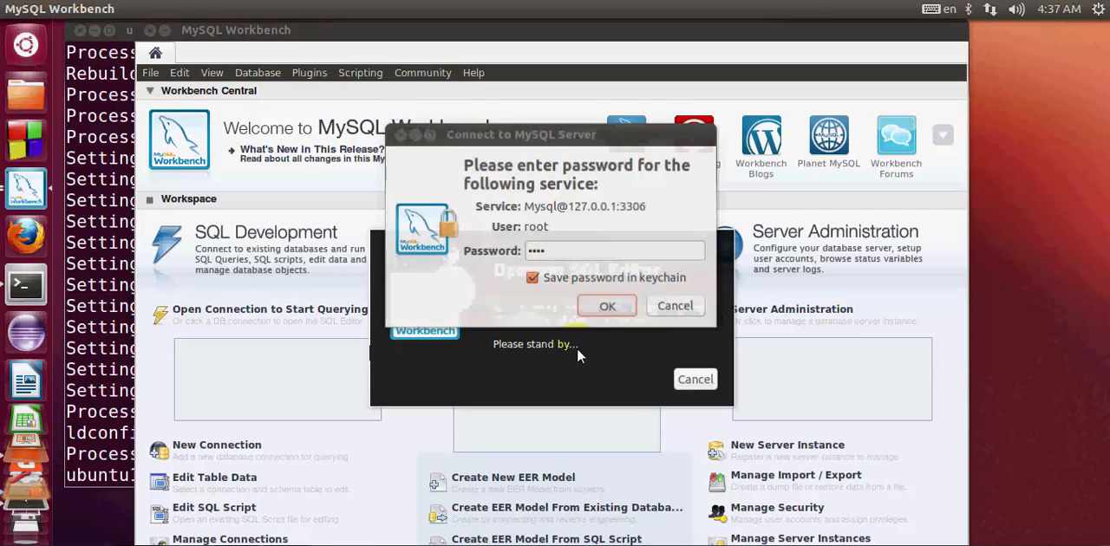
click(607, 305)
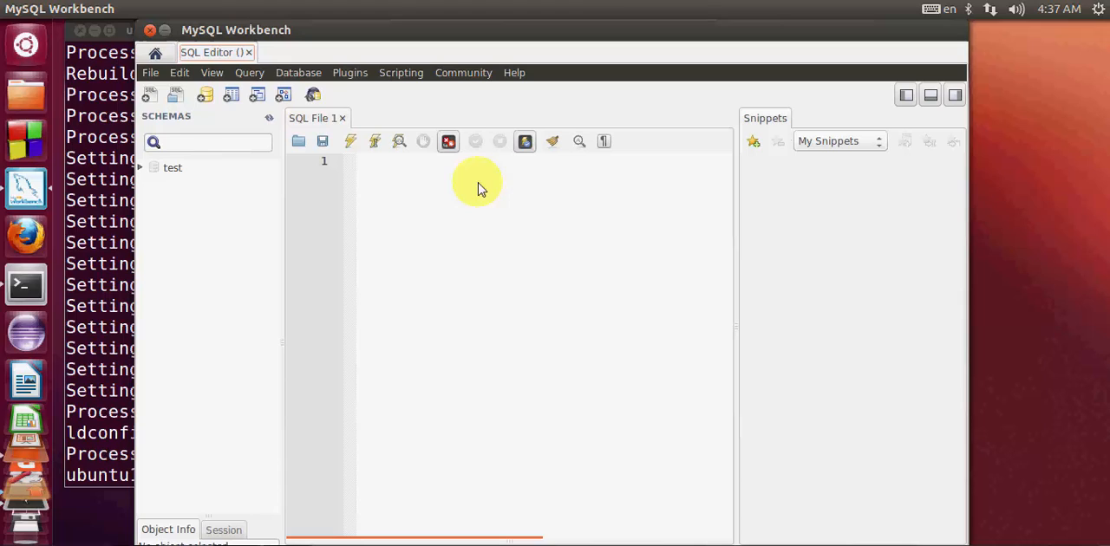
mouse_move(298, 216)
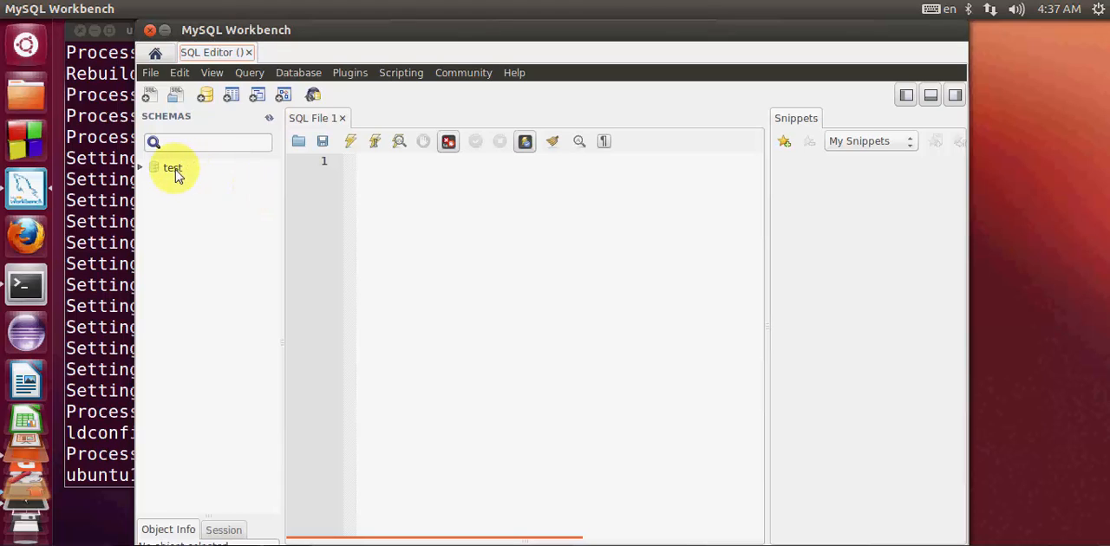
mouse_move(229, 103)
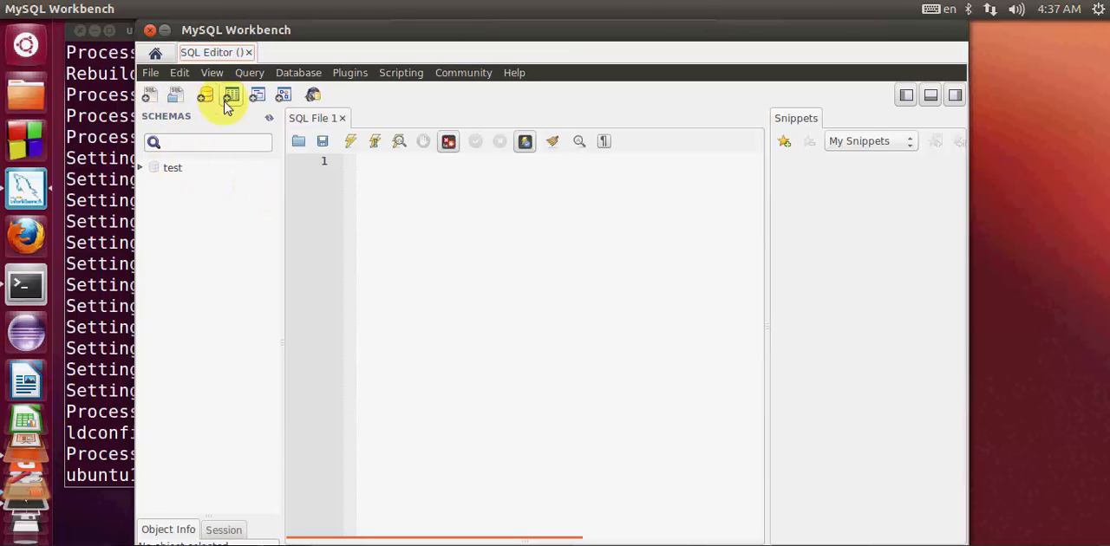
mouse_move(150, 97)
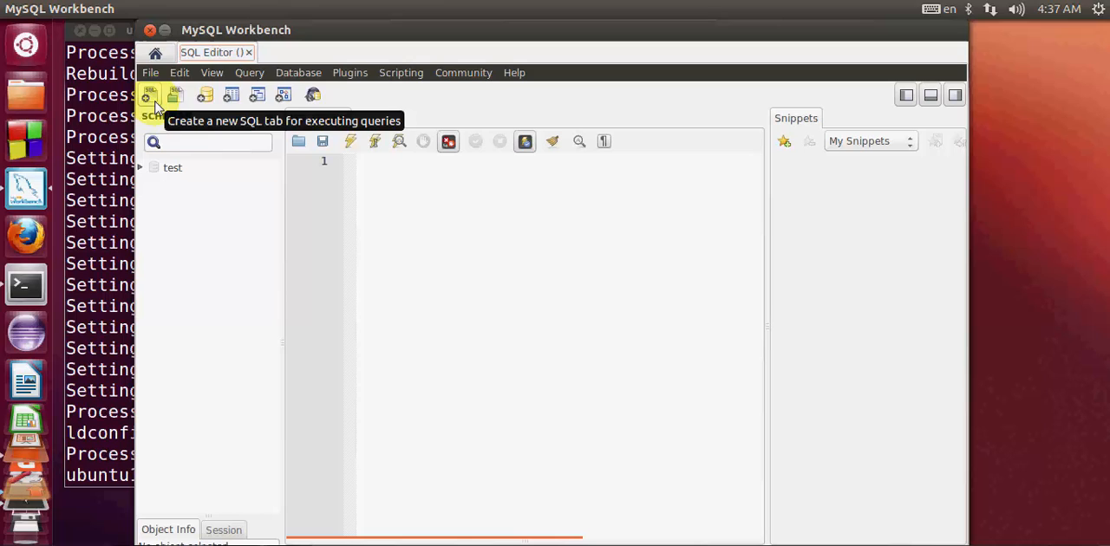
click(149, 93)
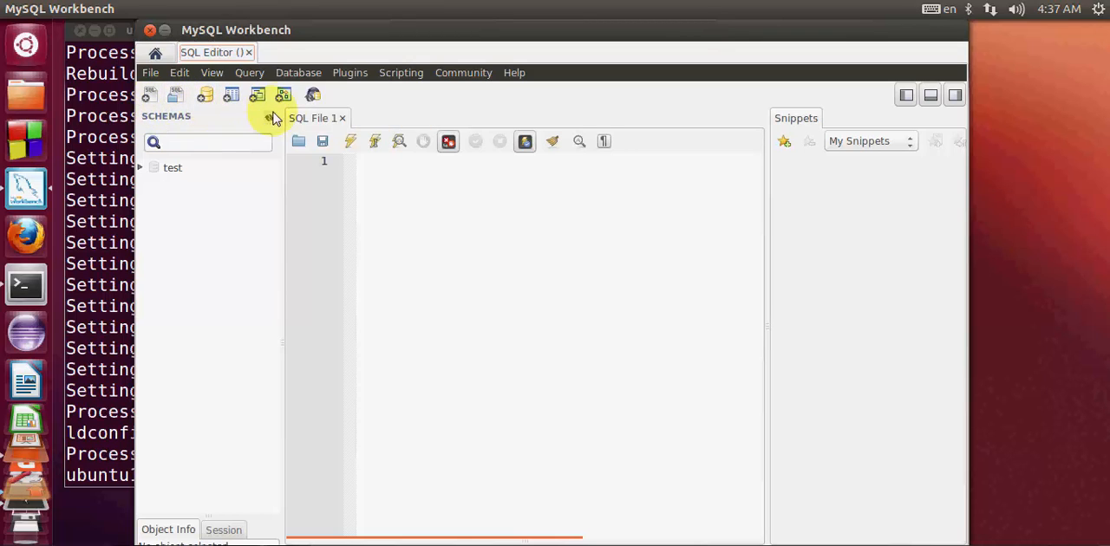
mouse_move(545, 317)
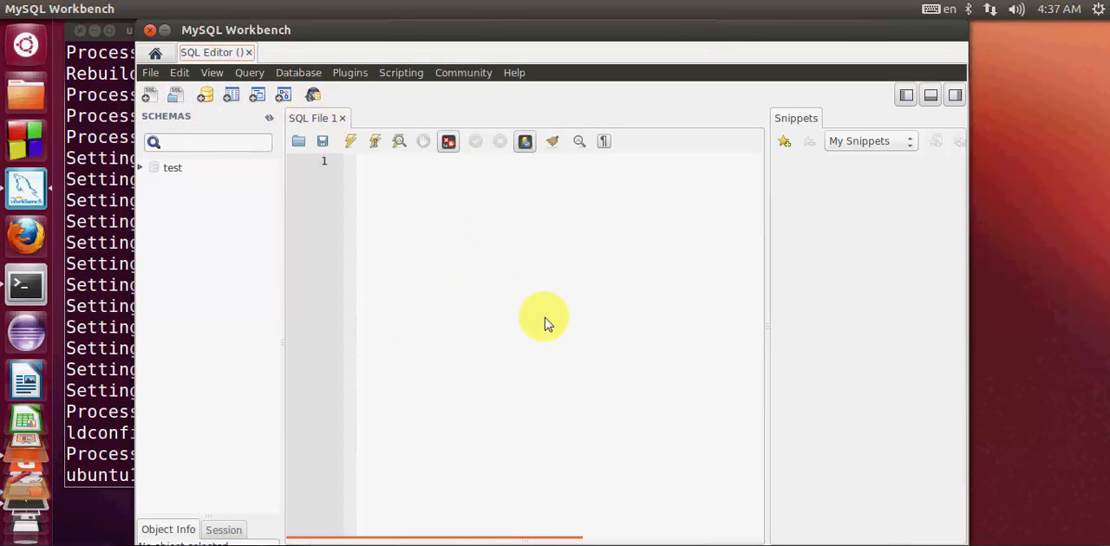